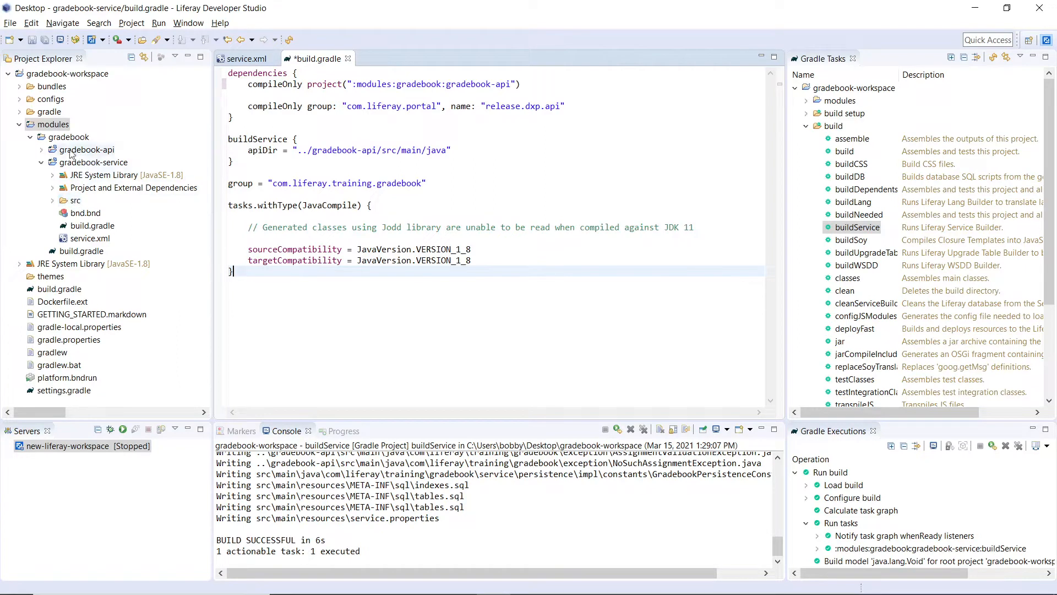
# Refresh the modules folder and expand gradebook-service's source tree down to the service/base package.
pyautogui.rightClick(51, 124)
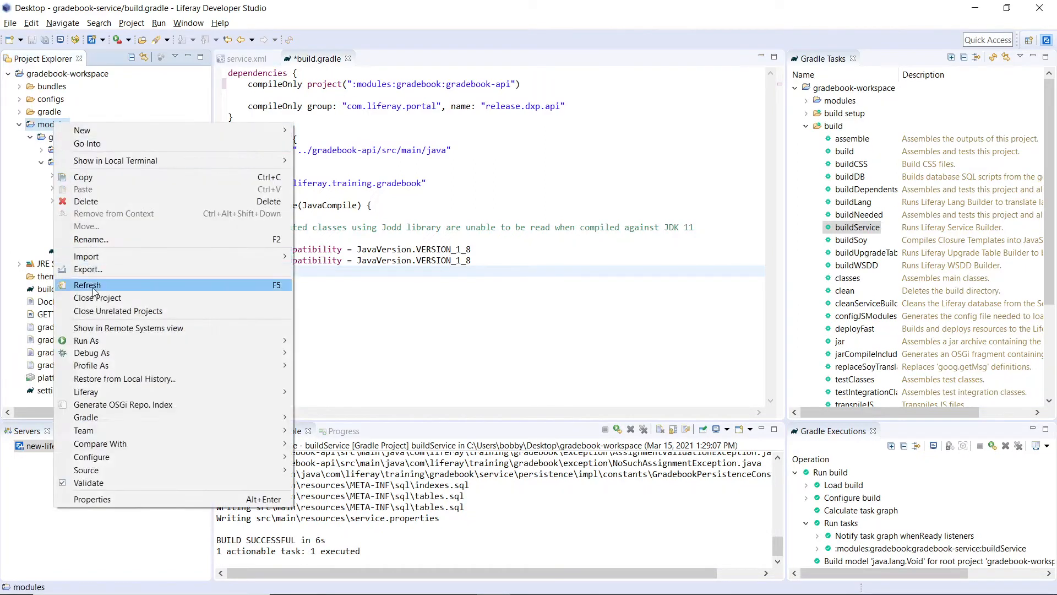
pyautogui.click(87, 285)
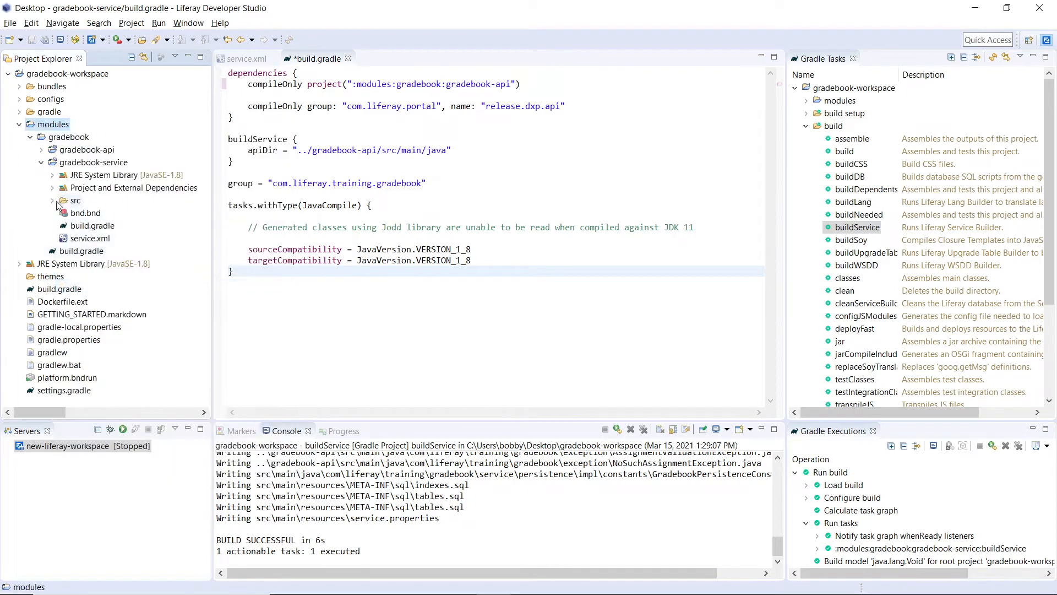
pyautogui.click(52, 200)
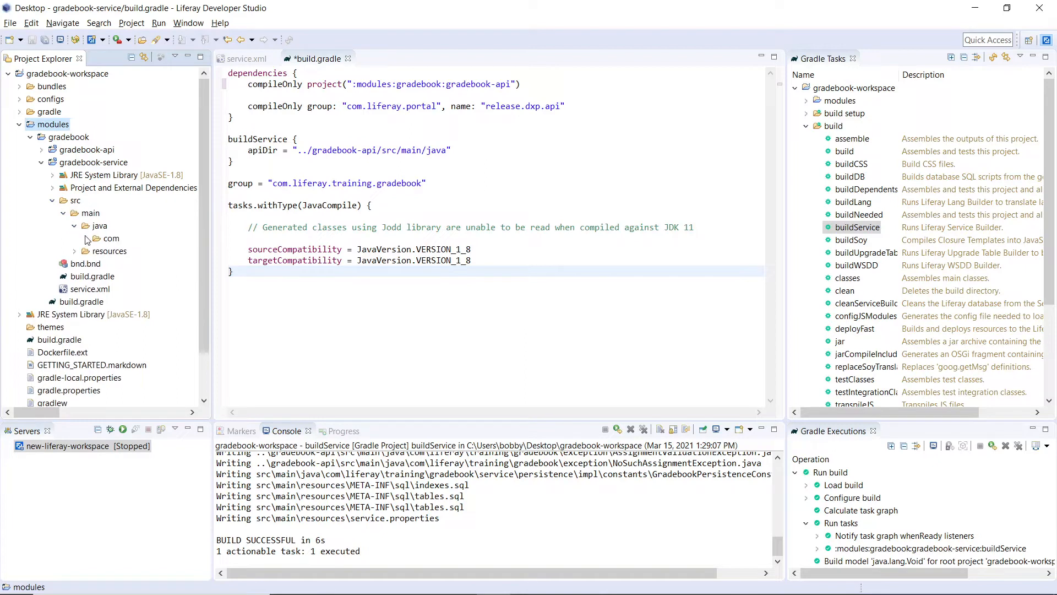
pyautogui.click(99, 238)
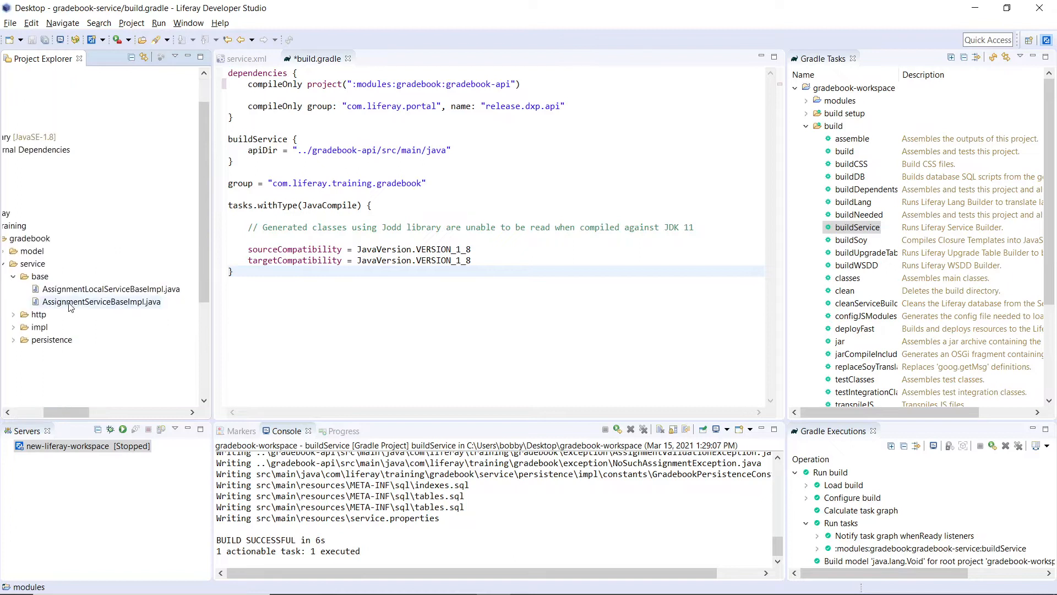
# Open AssignmentServiceBaseImpl.java and AssignmentLocalServiceBaseImpl.java and scroll to addAssignment.
pyautogui.doubleClick(101, 301)
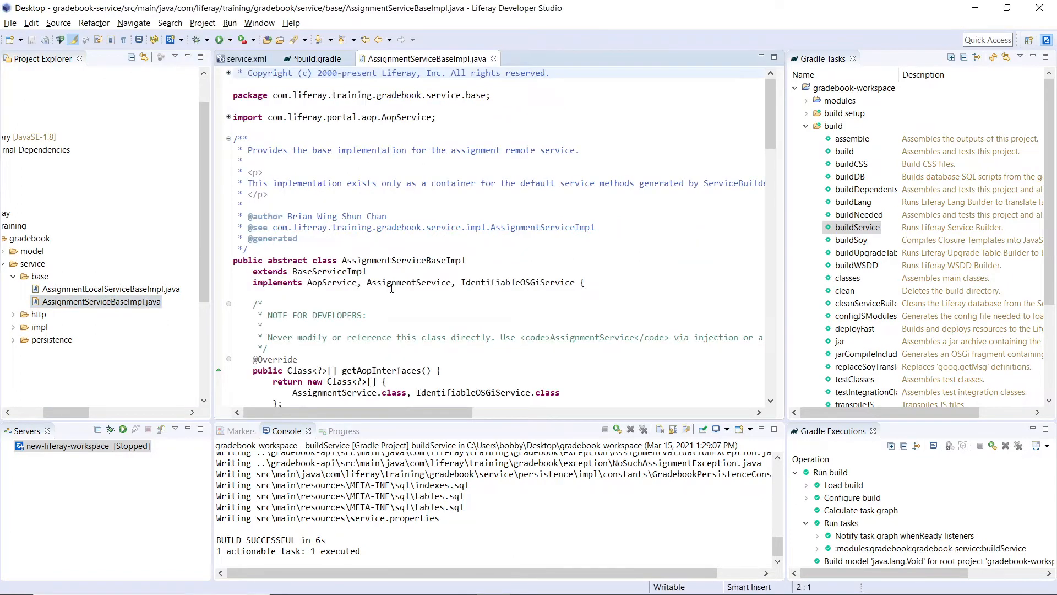
pyautogui.scroll(-3)
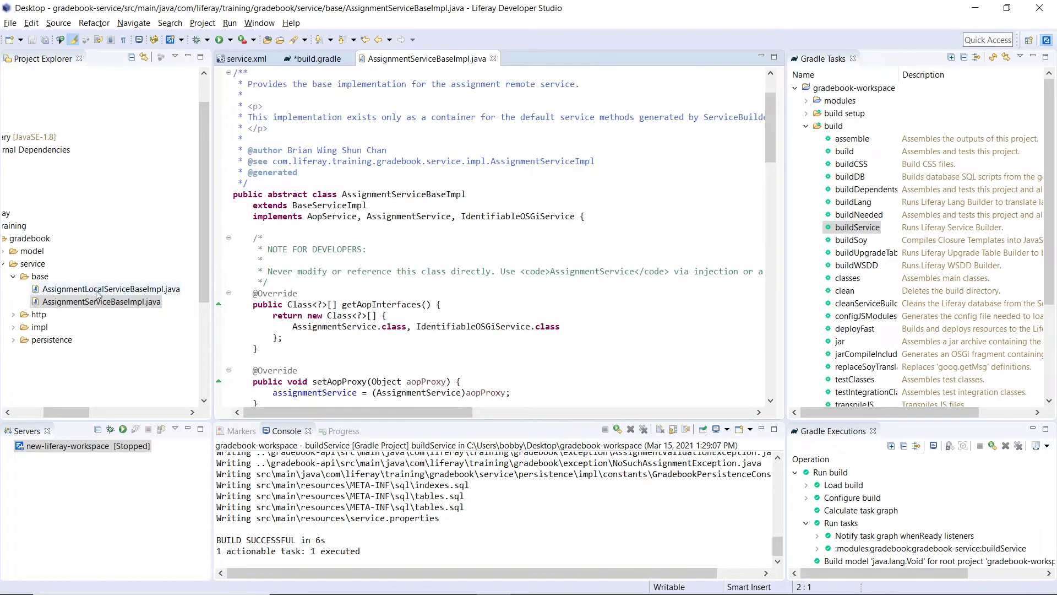
pyautogui.doubleClick(111, 288)
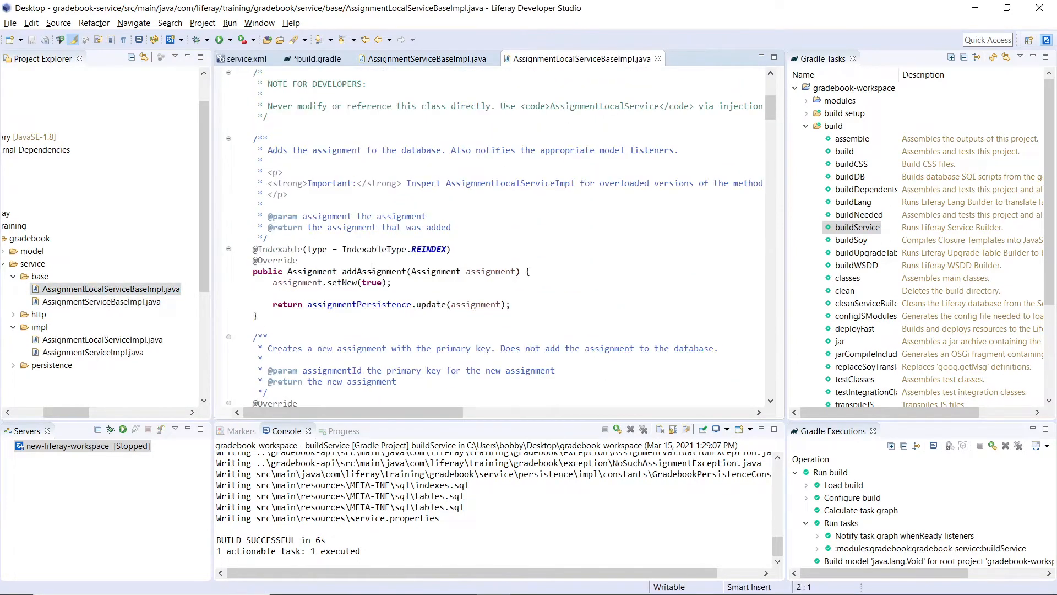
pyautogui.moveTo(253, 271); pyautogui.dragTo(259, 315)
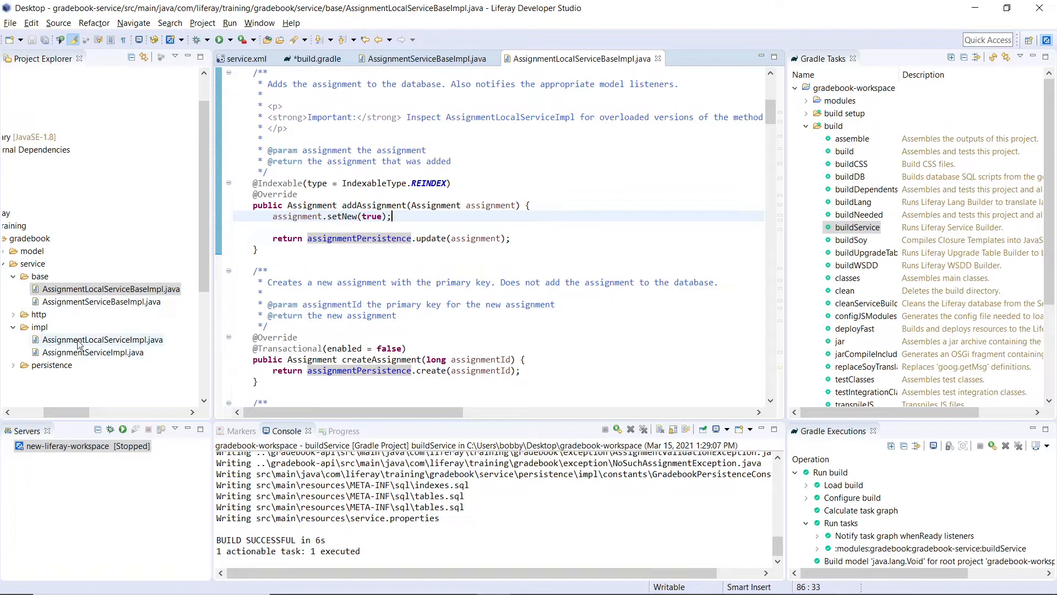
# Open AssignmentLocalServiceImpl.java and walk through addAssignment's group/user lookup, key generation and assignment variable.
pyautogui.doubleClick(102, 339)
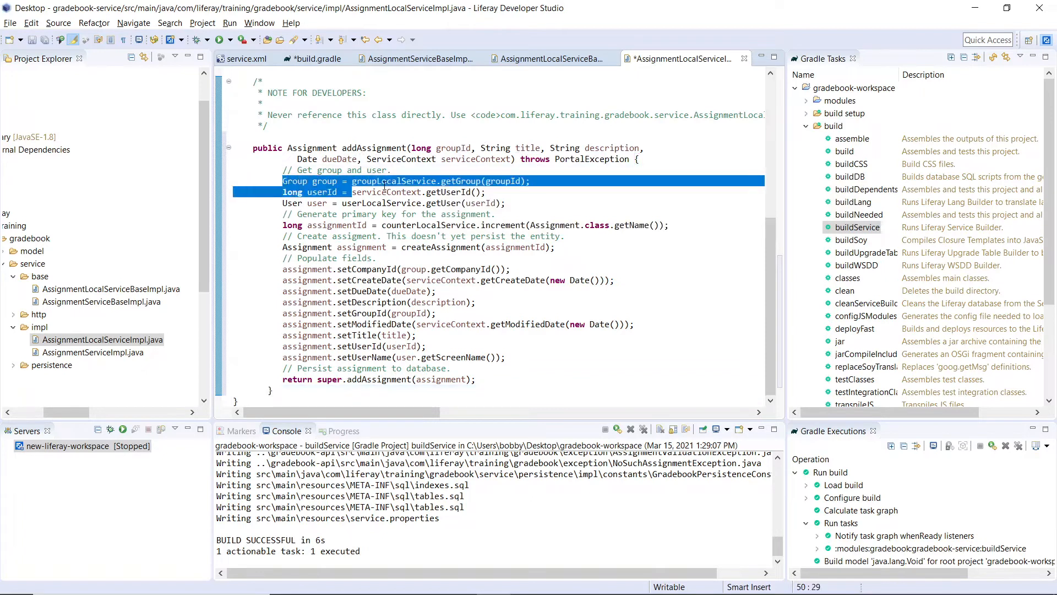
pyautogui.click(528, 197)
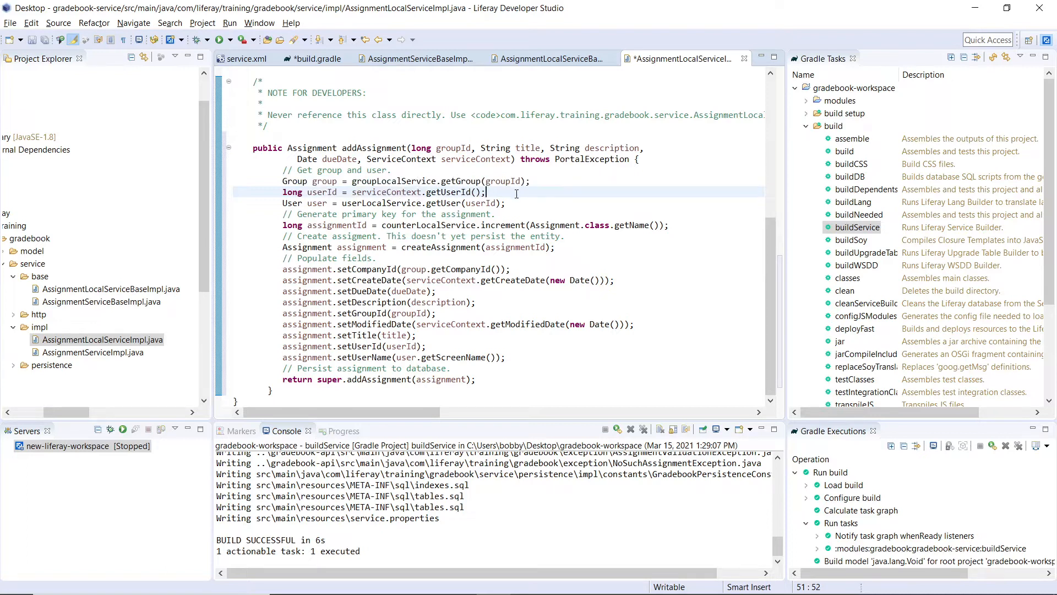
pyautogui.click(321, 204)
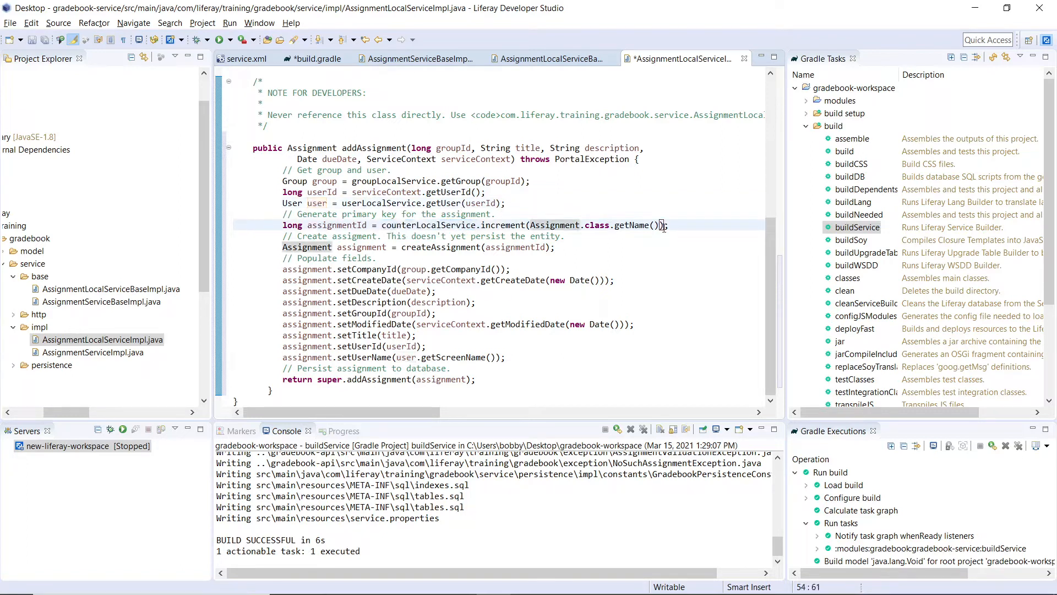
pyautogui.click(583, 246)
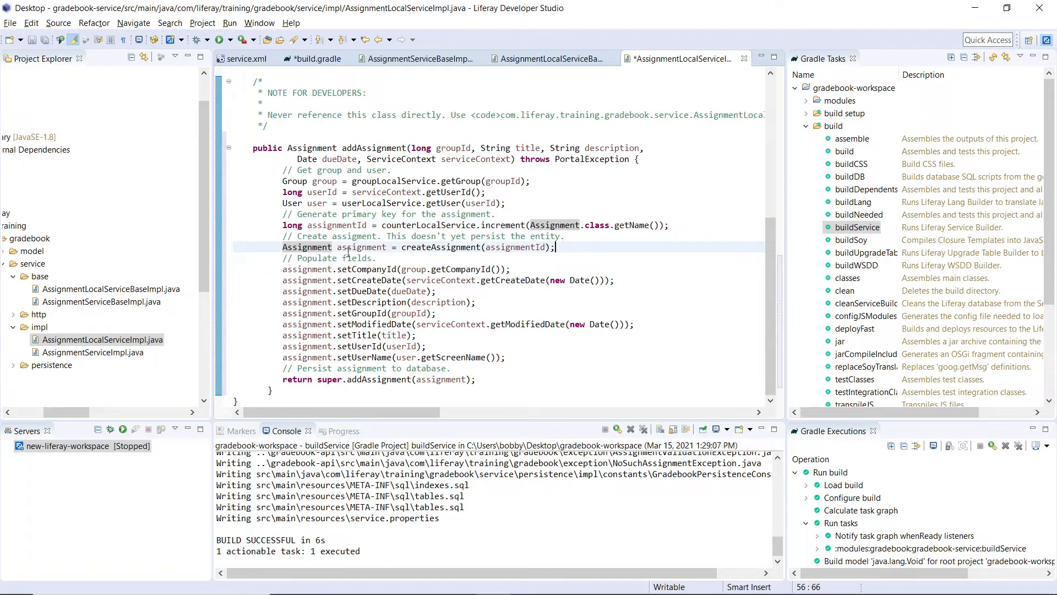
pyautogui.doubleClick(361, 247)
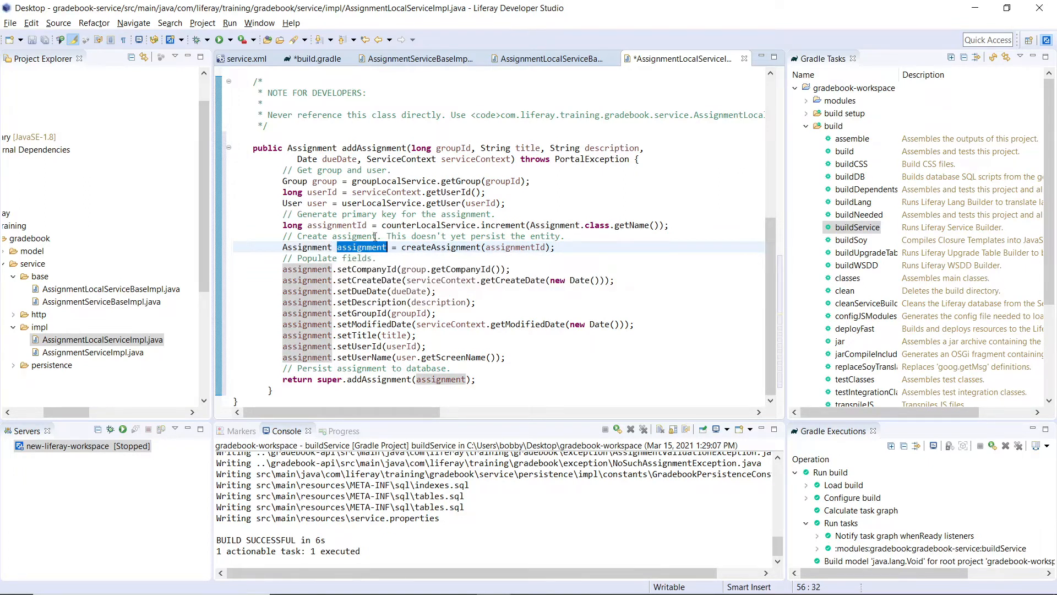
pyautogui.moveTo(454, 367)
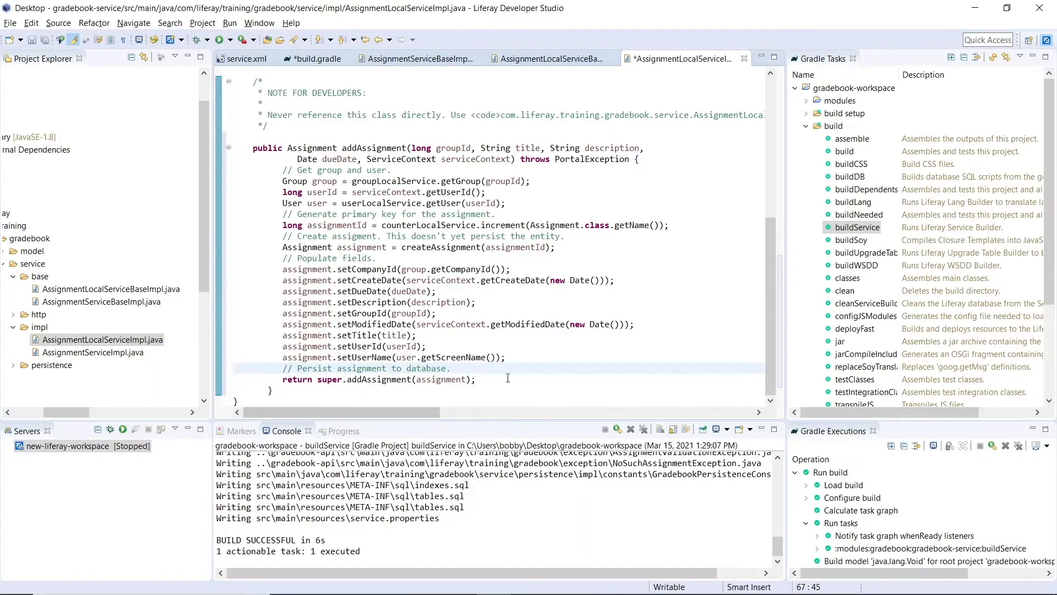
# Review how updateAssignment uses the assignmentId parameter to fetch and save the assignment.
pyautogui.scroll(-3)
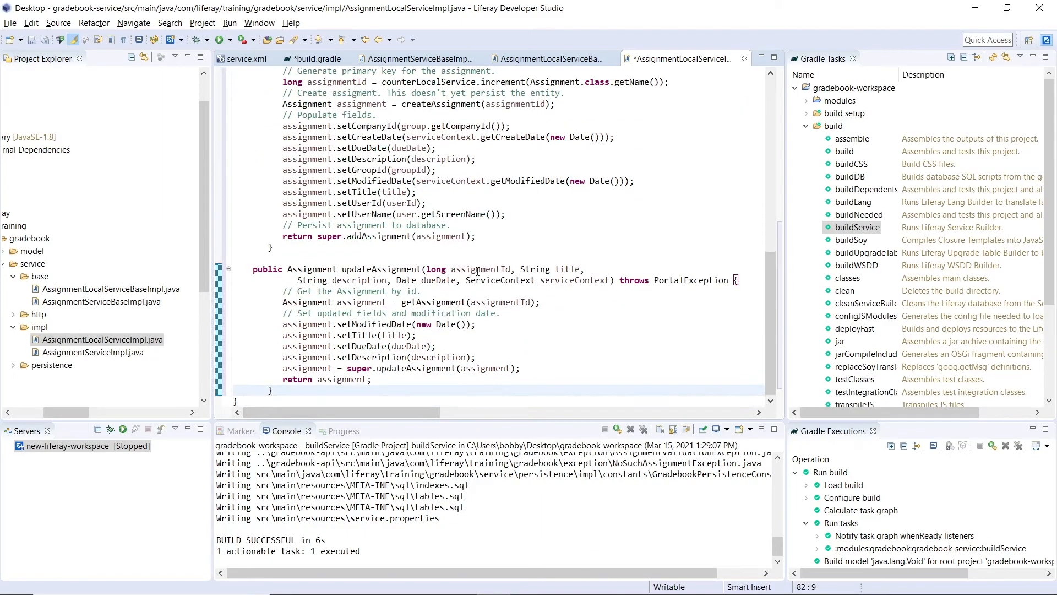
pyautogui.doubleClick(480, 269)
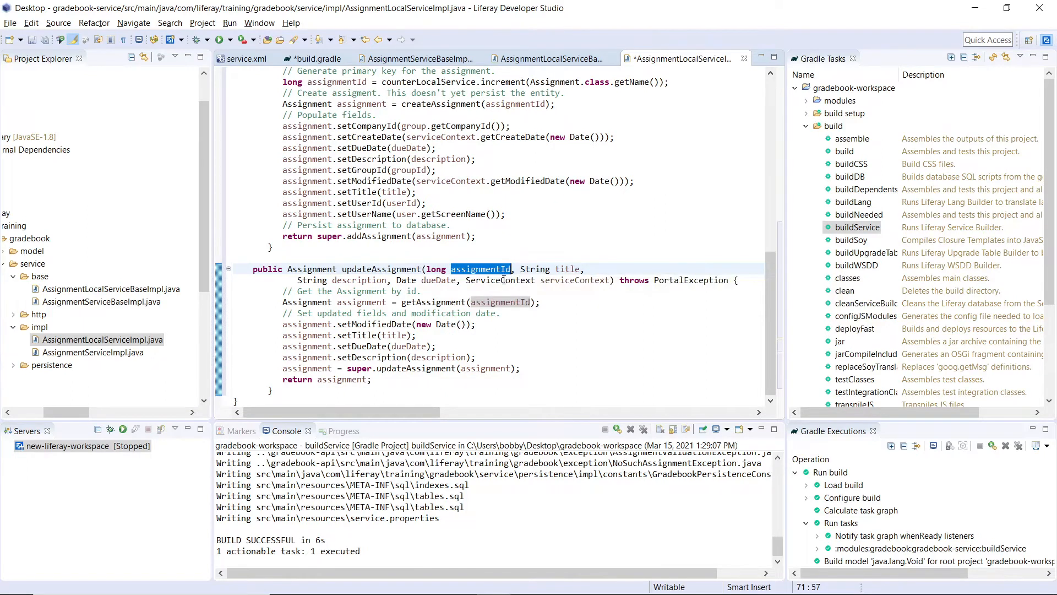
pyautogui.moveTo(394, 301)
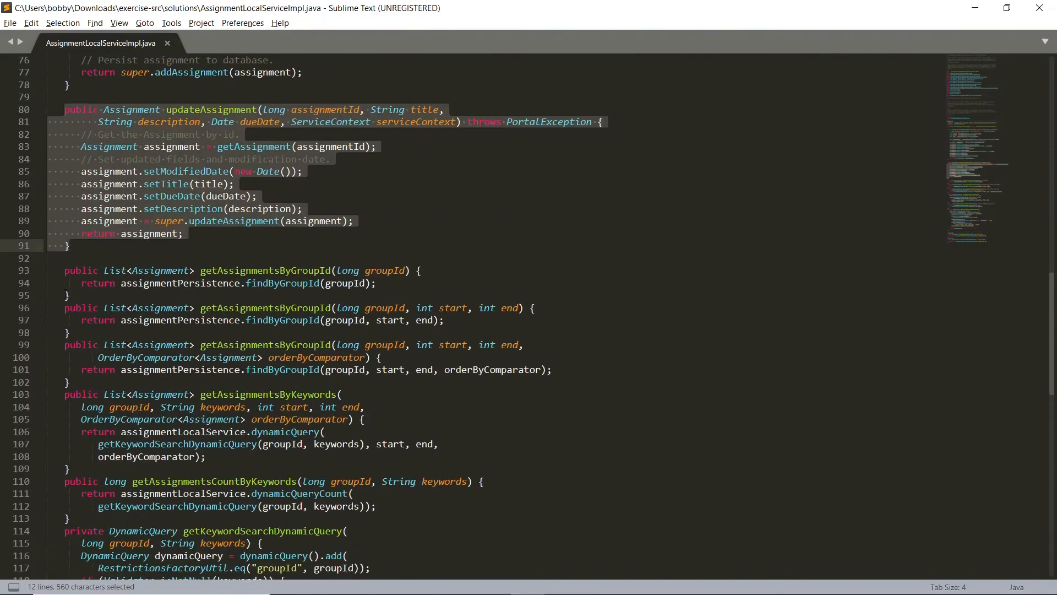
# Scroll the Sublime Text solution file to the updateAssignment method.
pyautogui.scroll(-3)
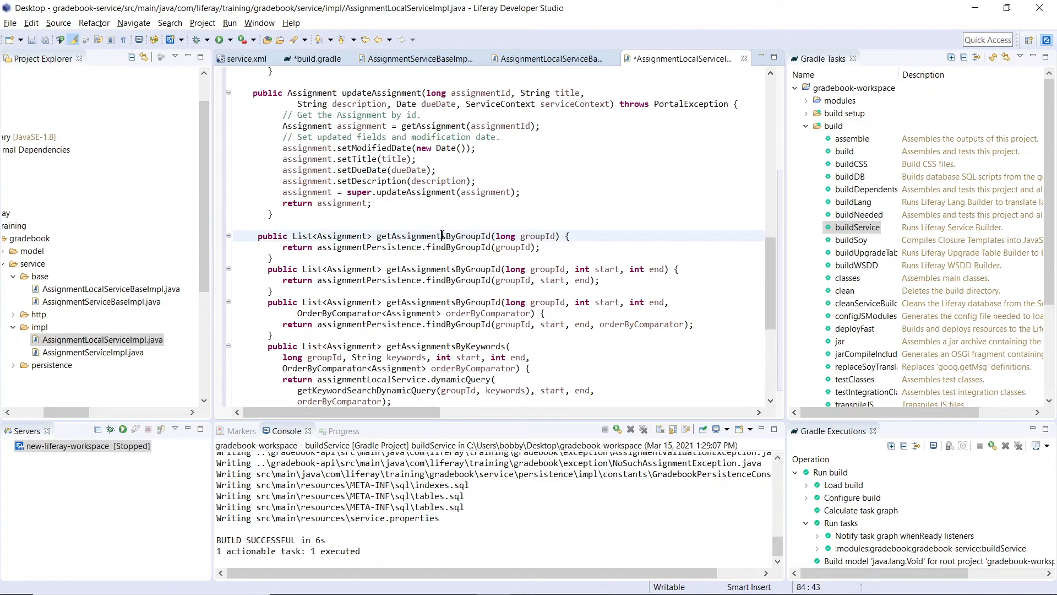
pyautogui.doubleClick(433, 236)
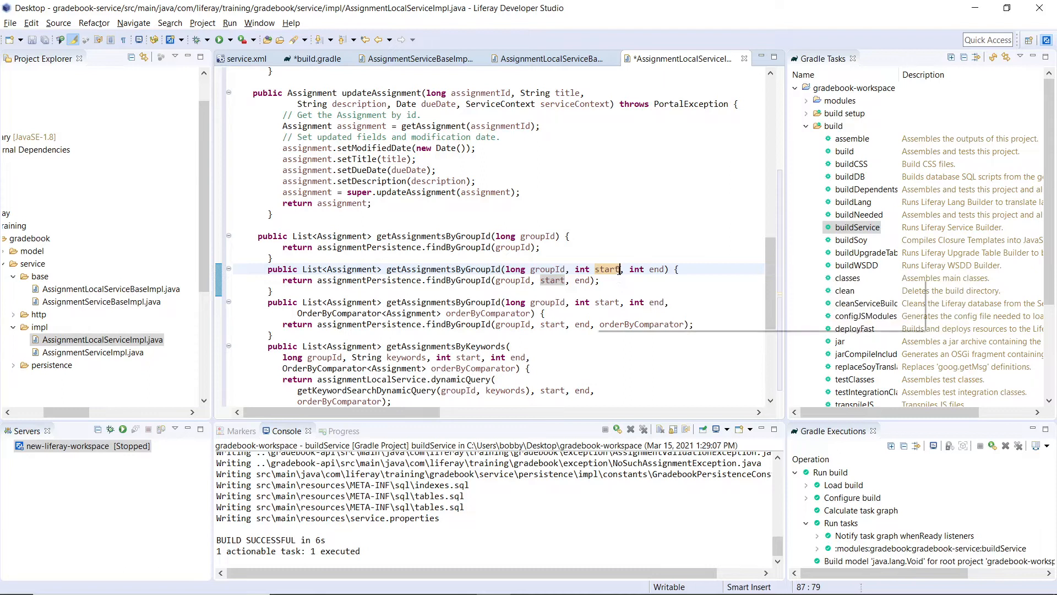
pyautogui.scroll(-3)
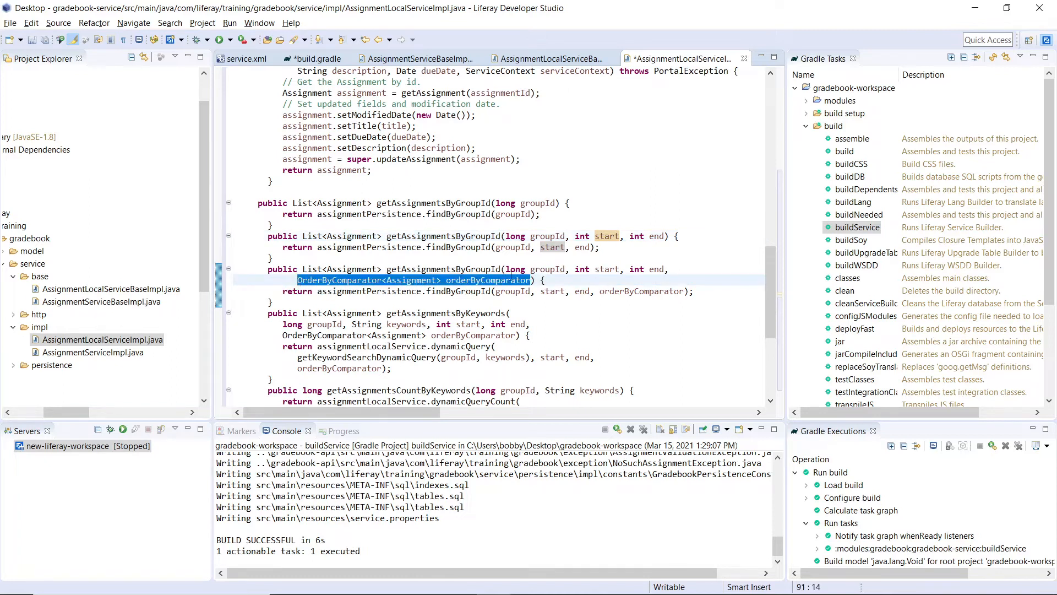
pyautogui.moveTo(484, 279)
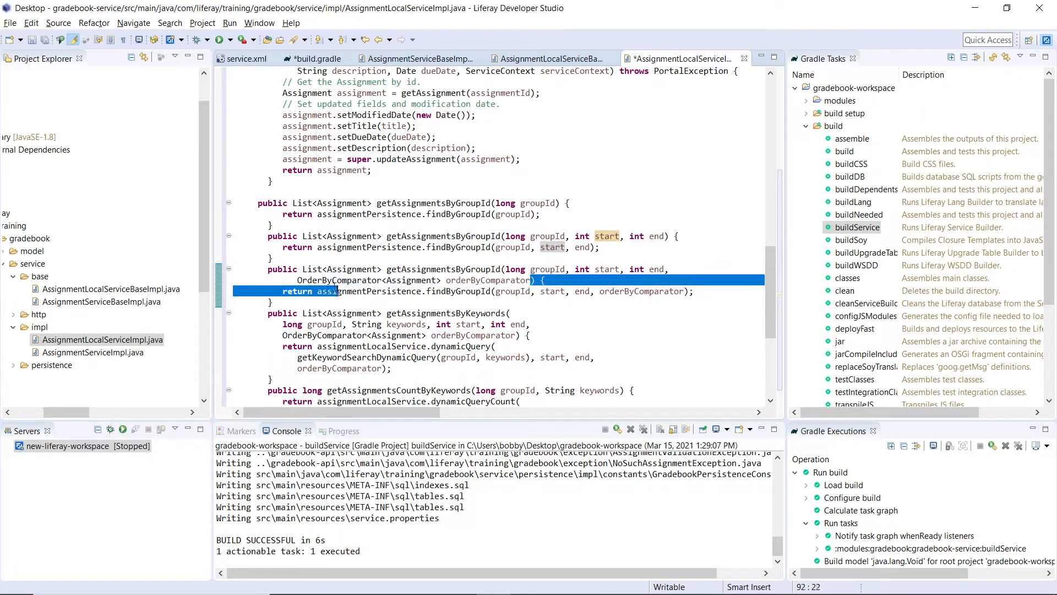
pyautogui.click(421, 290)
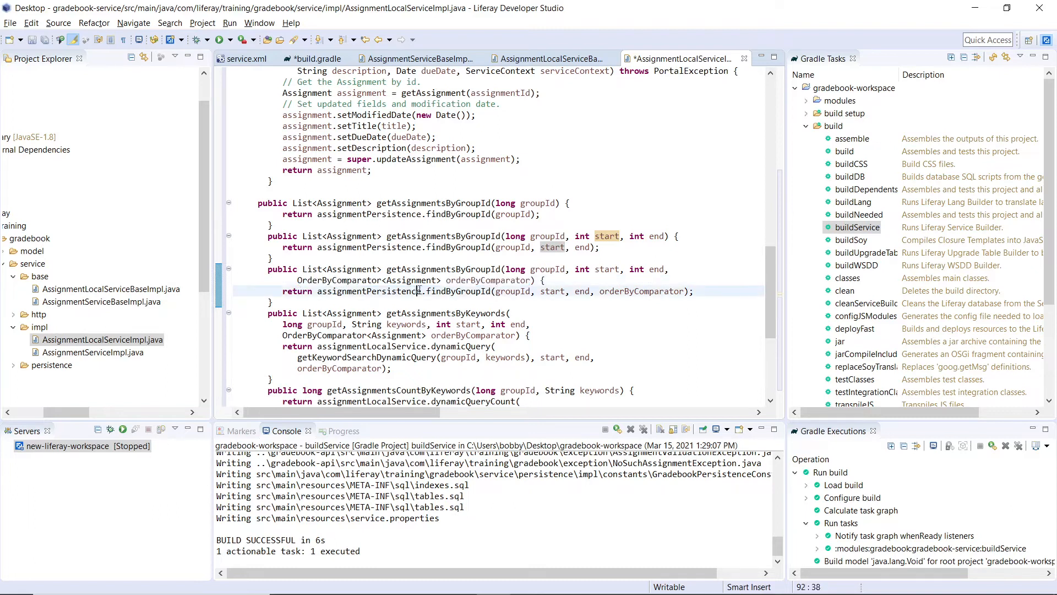
pyautogui.scroll(-3)
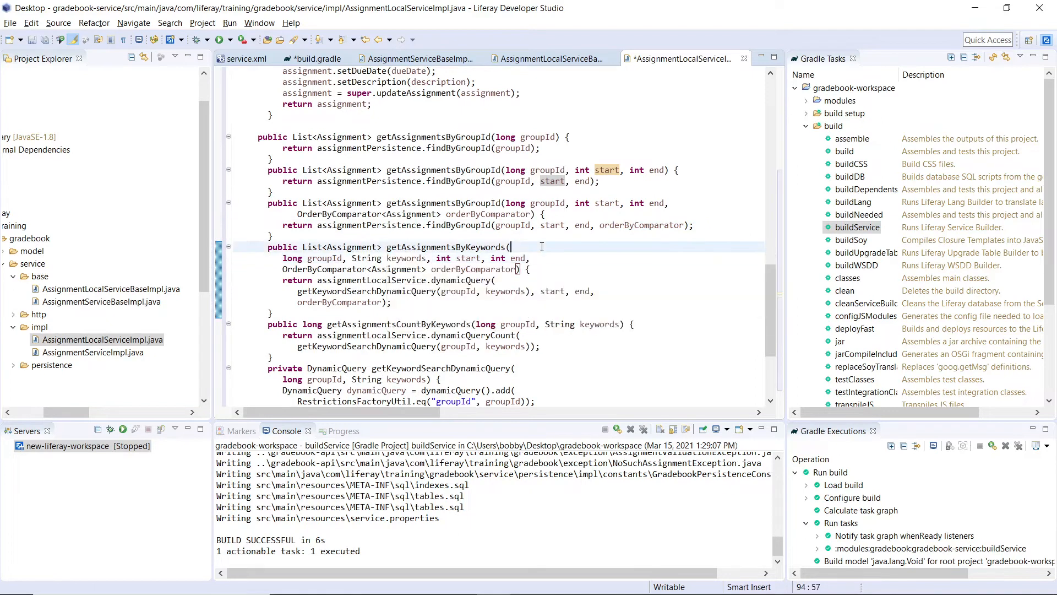
pyautogui.doubleClick(462, 280)
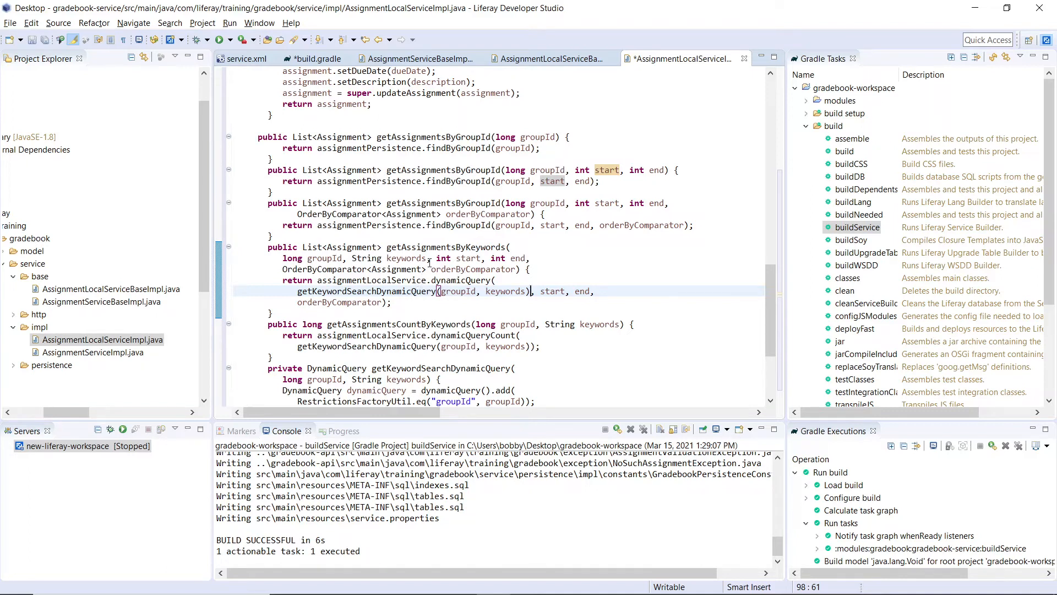
pyautogui.scroll(-3)
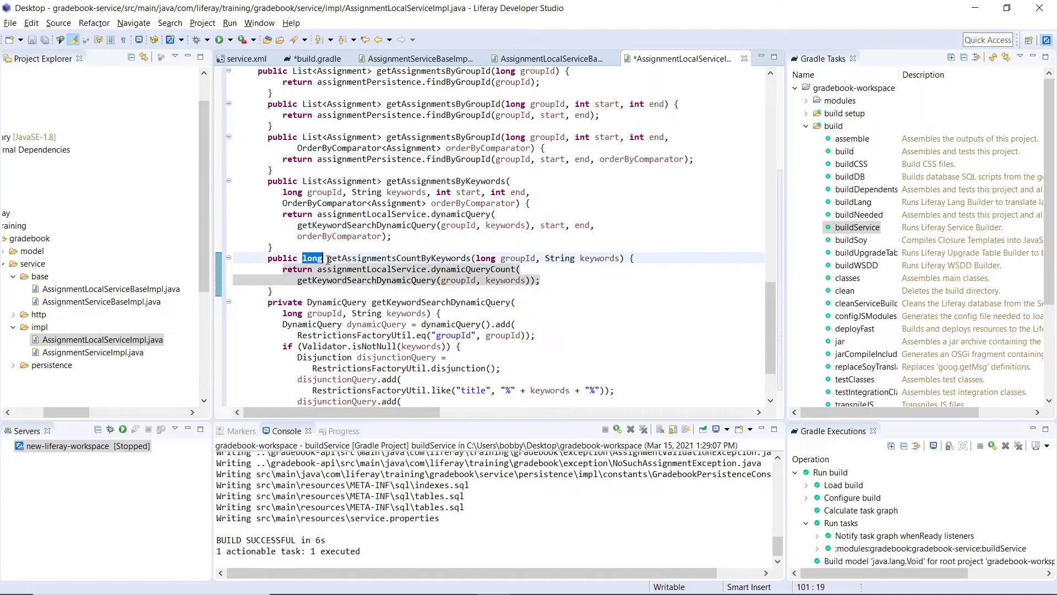
pyautogui.doubleClick(474, 269)
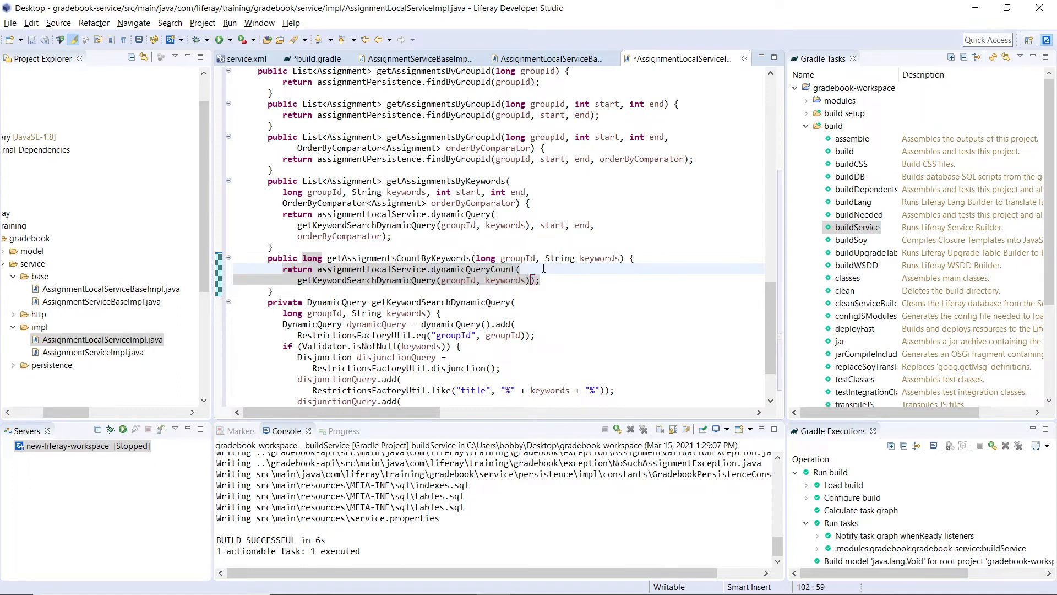
pyautogui.scroll(-3)
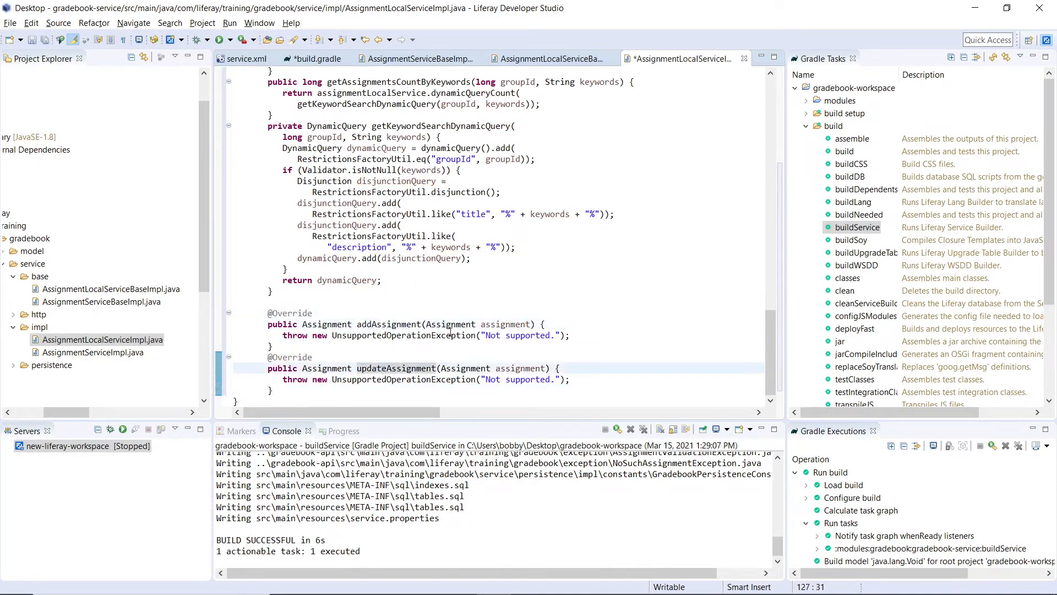
# Mark the overridden updateAssignment method, then format and save AssignmentLocalServiceImpl.java.
pyautogui.doubleClick(506, 324)
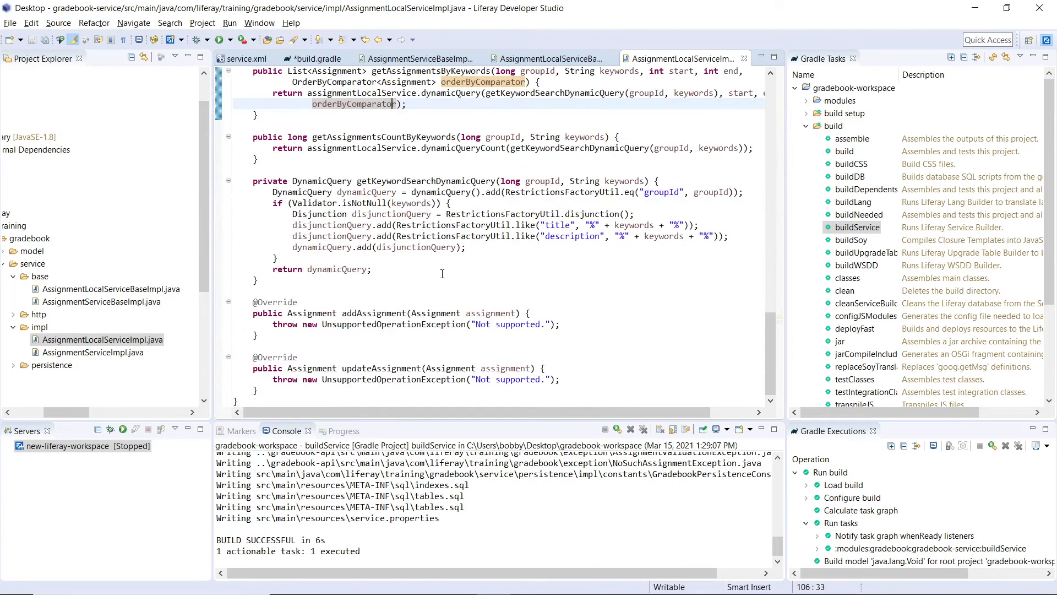
pyautogui.click(859, 228)
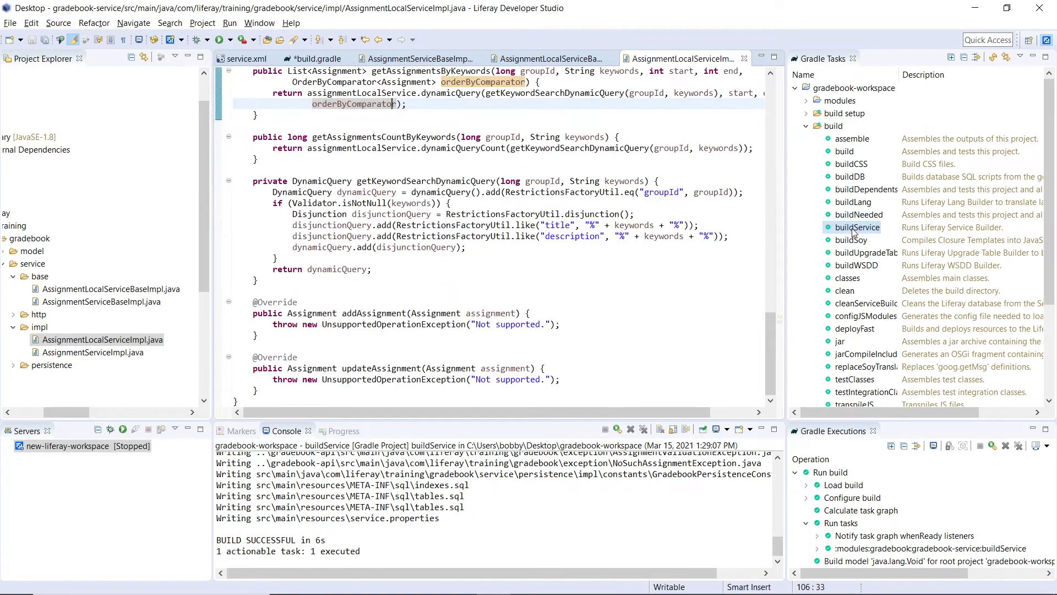
# Rerun buildService and inspect the unresolved Assignment type flagged in addAssignment.
pyautogui.doubleClick(858, 227)
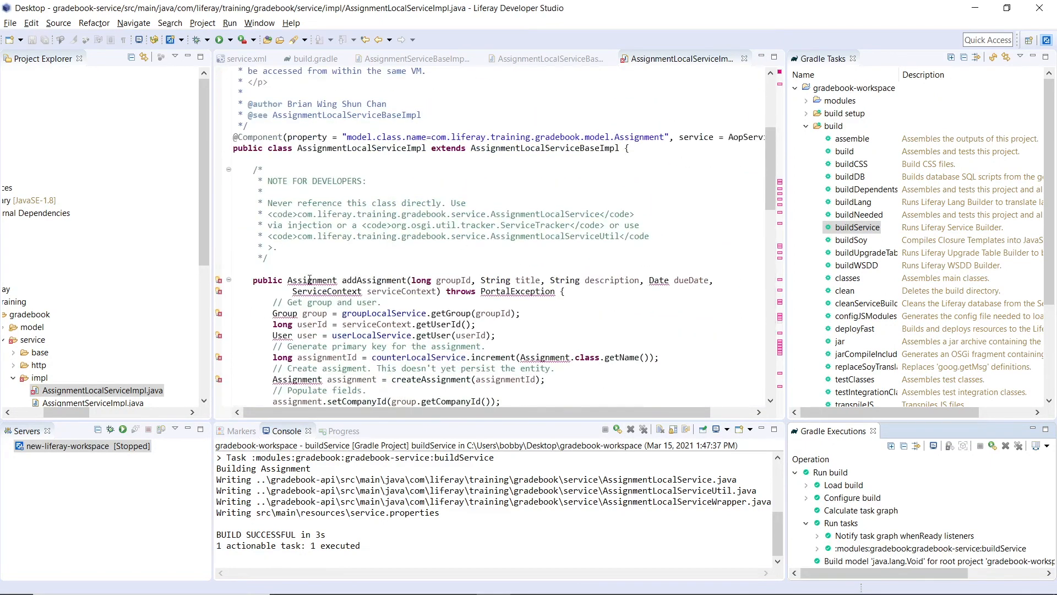
pyautogui.click(312, 280)
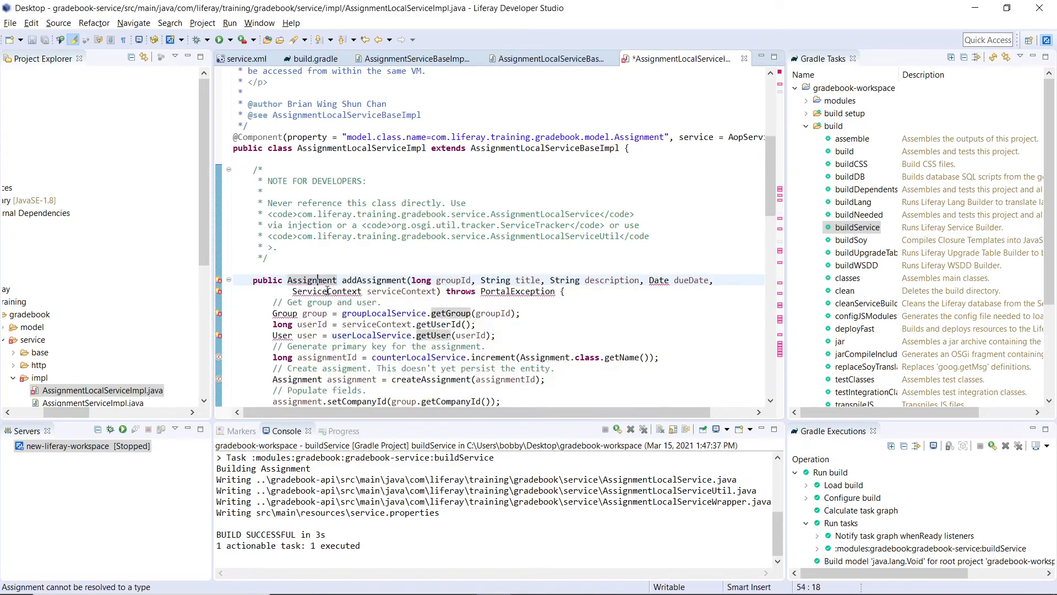
pyautogui.click(358, 324)
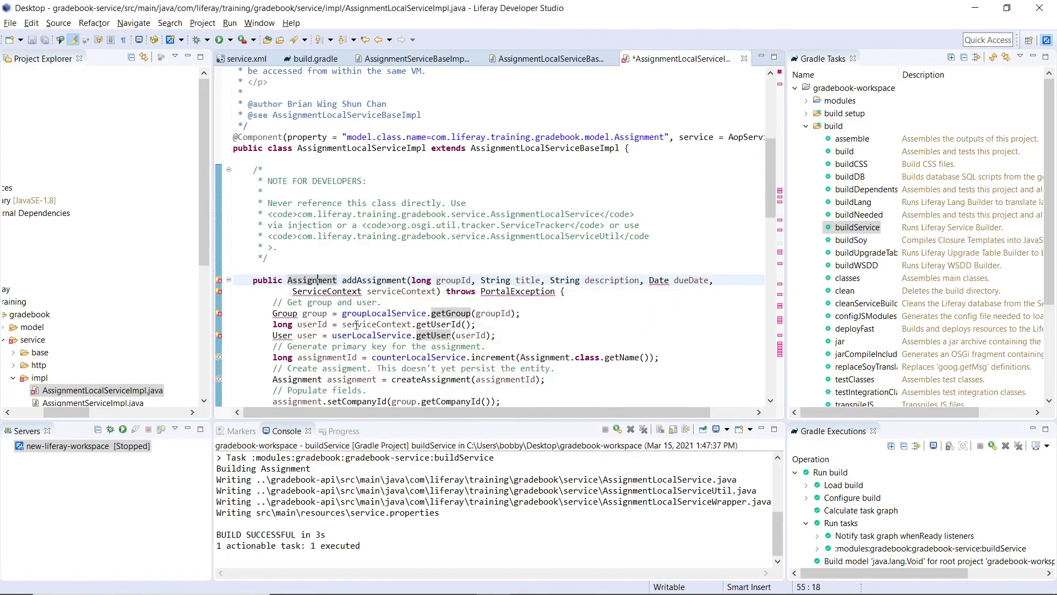